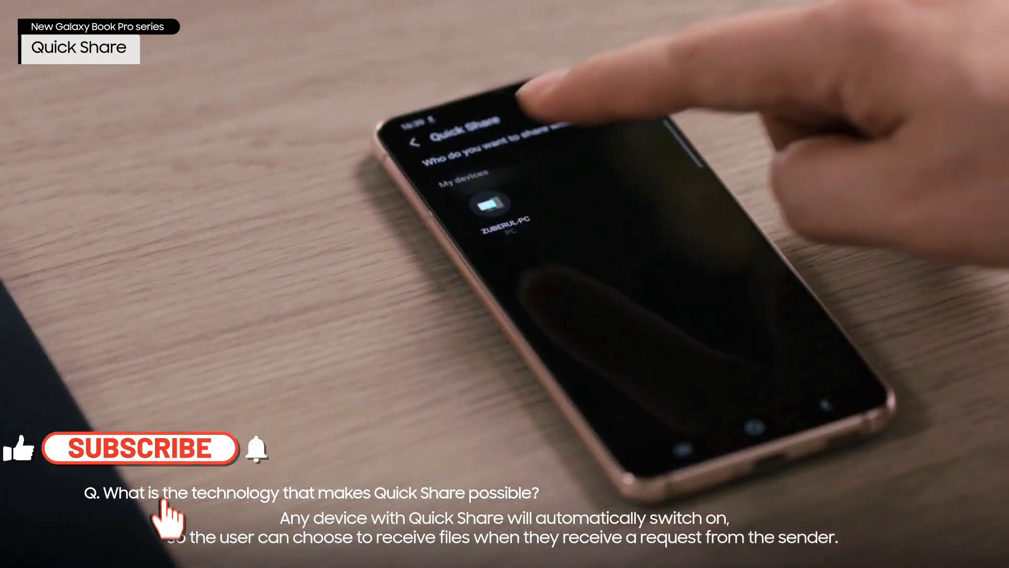
# Step: Launch Quick Share and show the visibility setting (None) with the paired phone under My Devices
pyautogui.click(139, 448)
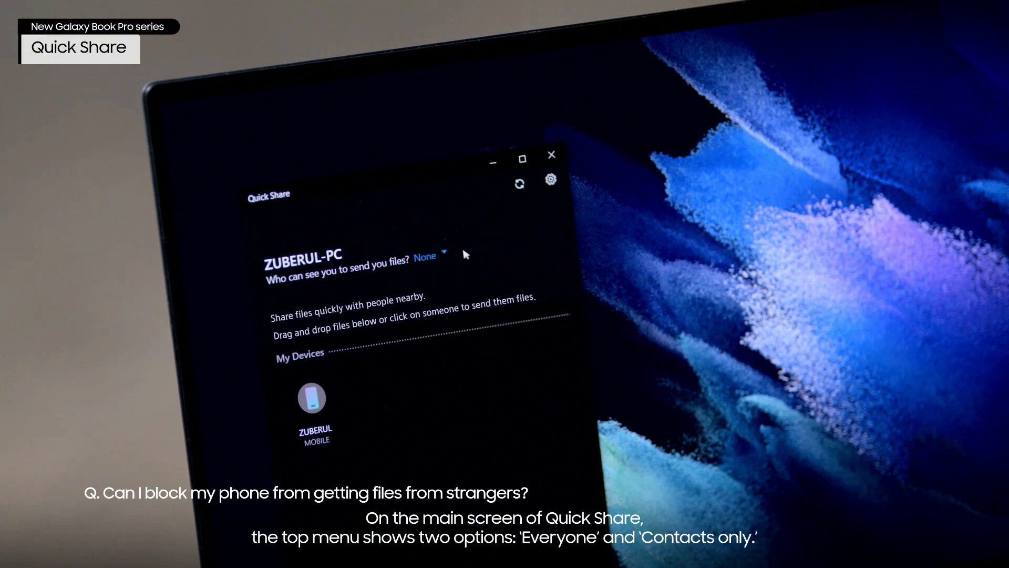
pyautogui.click(425, 255)
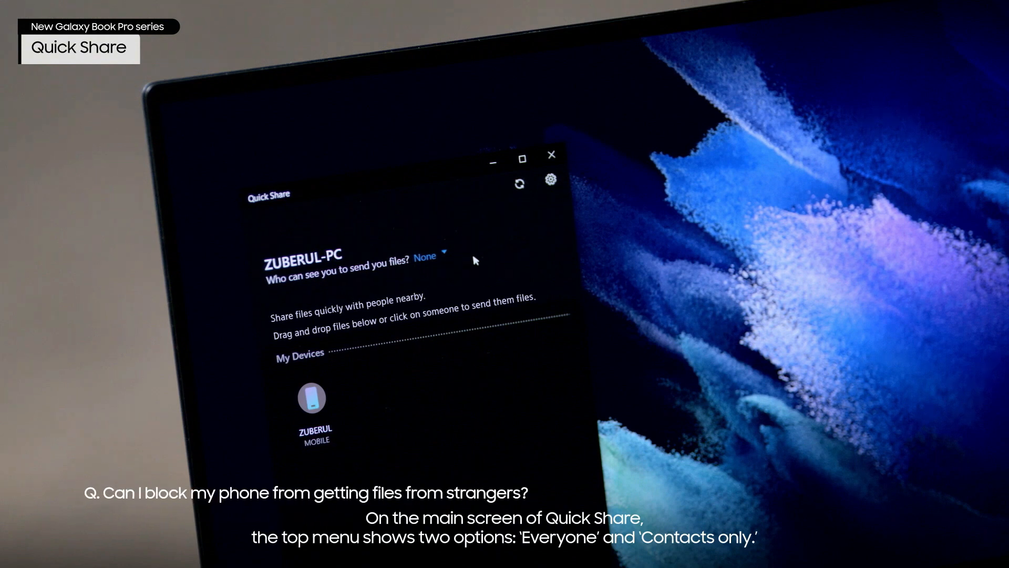
pyautogui.click(426, 255)
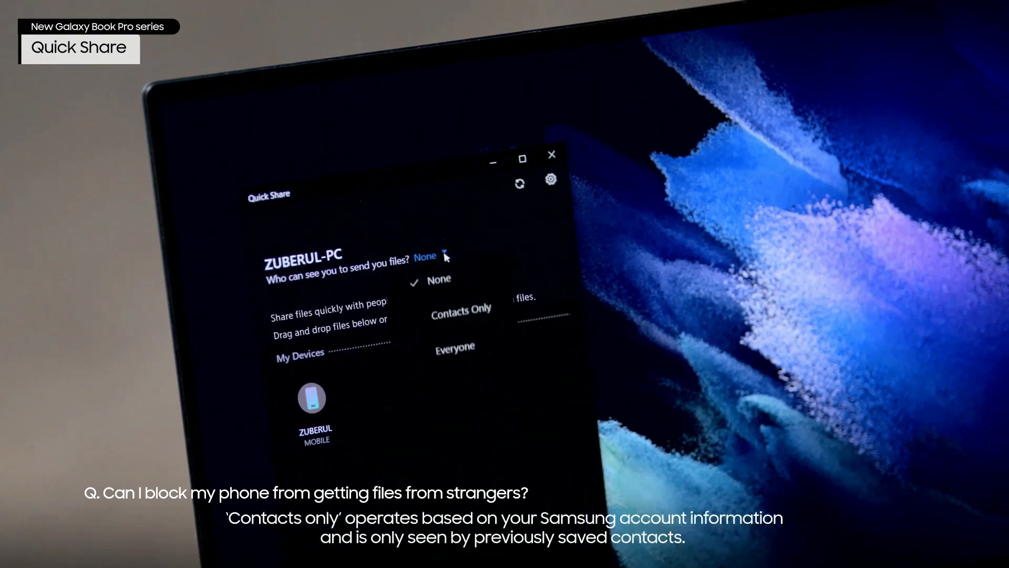
# Step: Expand the visibility choices: None, Contacts Only and Everyone
pyautogui.click(425, 257)
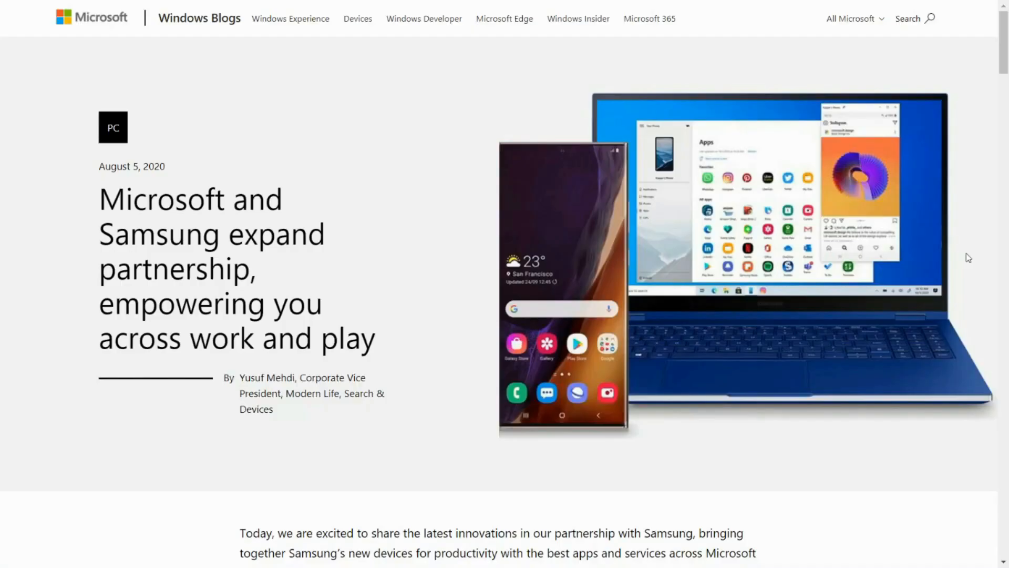
# Step: Read the partnership post's introduction, then close the Your Phone pairing confirmation
pyautogui.scroll(-3)
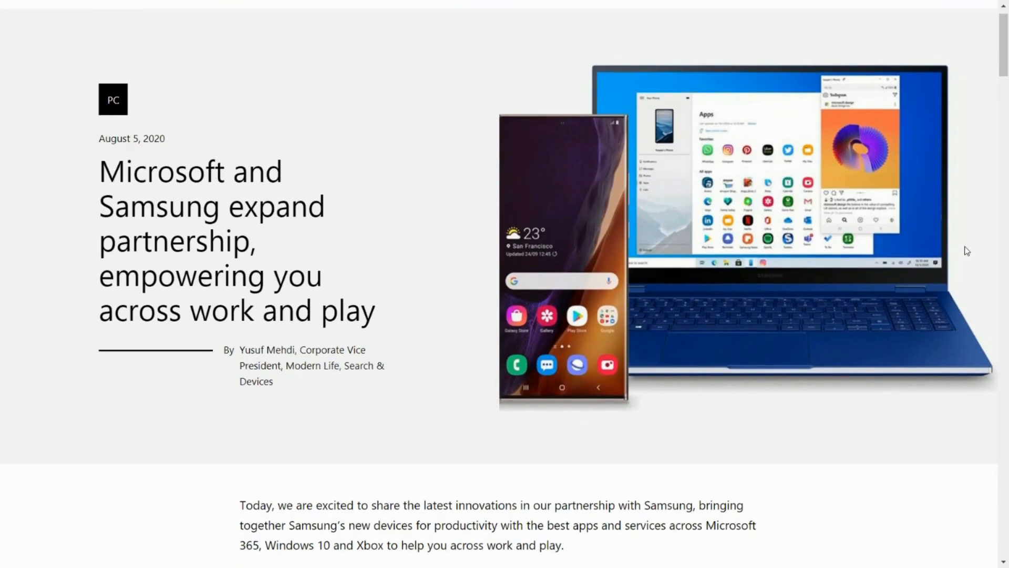
pyautogui.scroll(-3)
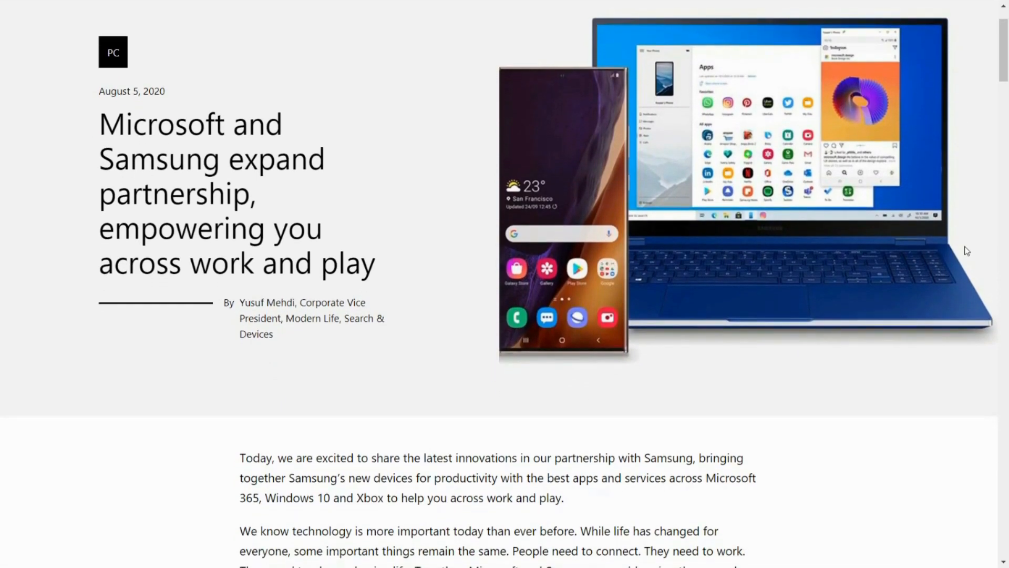
pyautogui.scroll(-3)
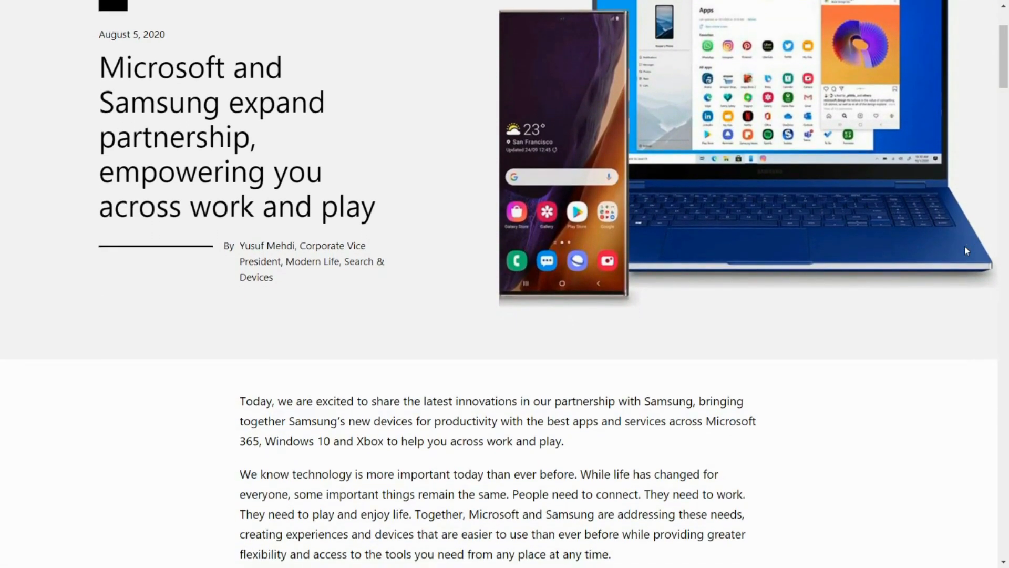
pyautogui.scroll(-3)
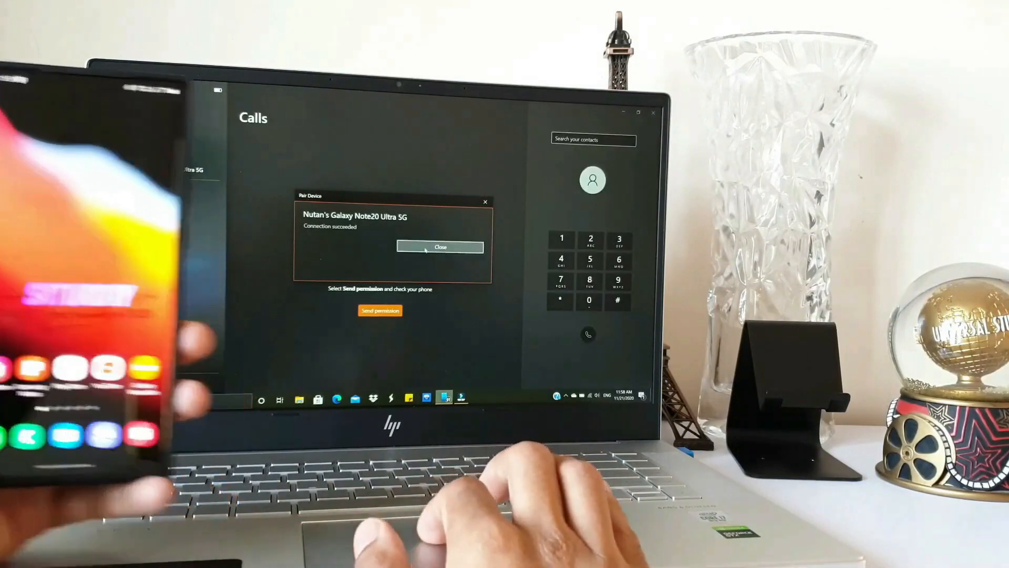
pyautogui.click(440, 248)
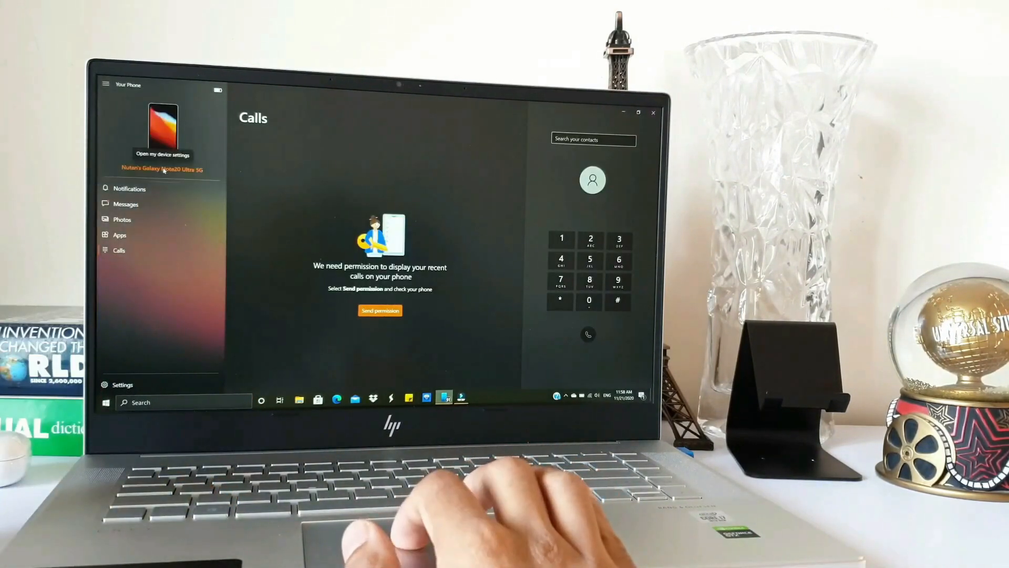